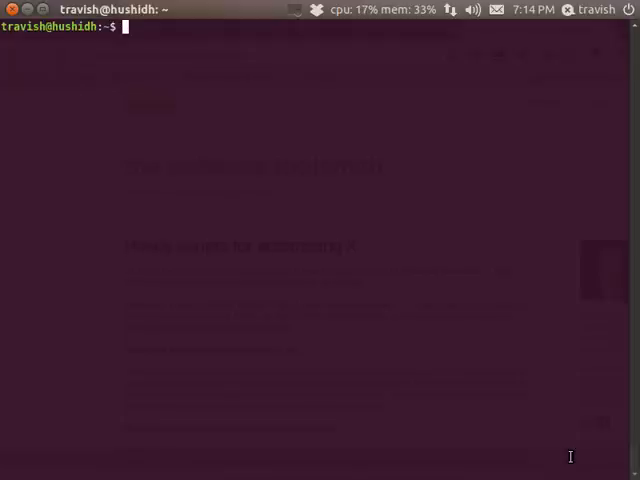
Bring the Chrome window with The Unwashed Meme blog forward, then go back to the terminal.
{"action": "key", "text": "alt+Tab"}
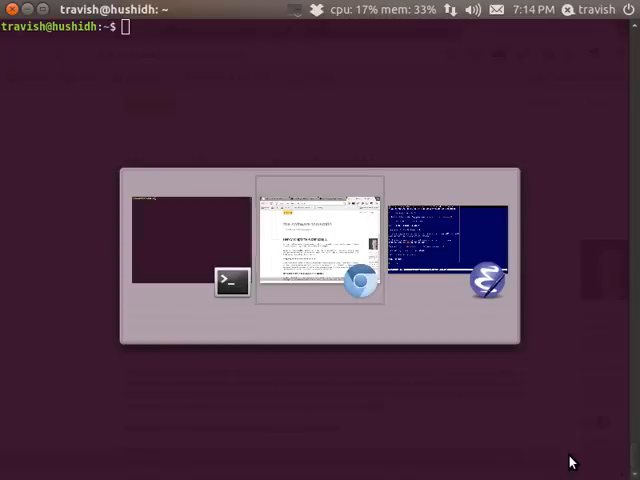
{"action": "left_click", "coordinate": [320, 244]}
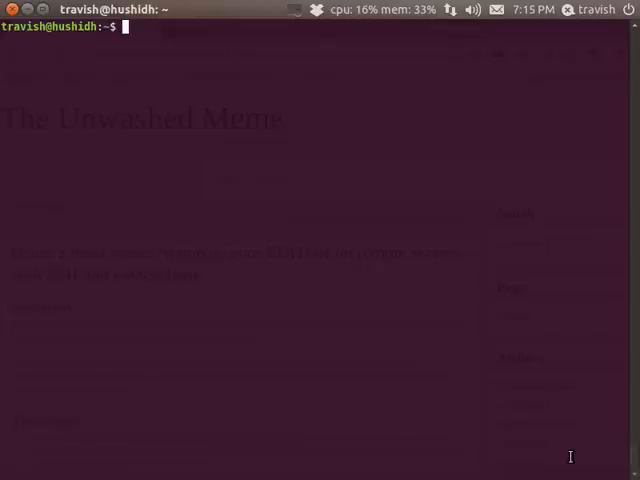
Confirm emacs --daemon (emacs-server) is running and which emacs gives /home/travish/bin/emacs.
{"action": "key", "text": "ctrl+r"}
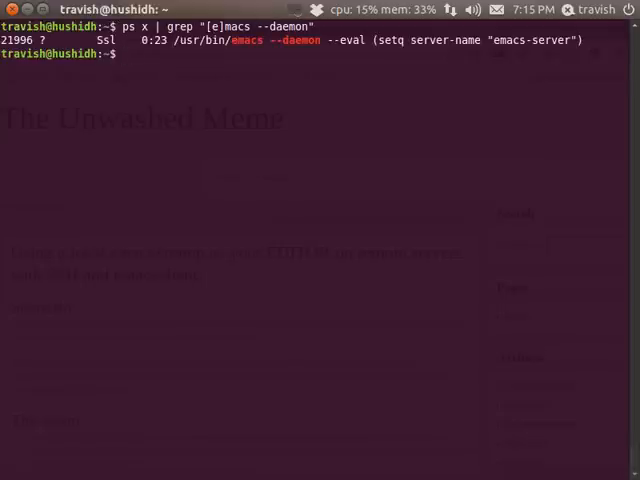
{"action": "type", "text": "emacs"}
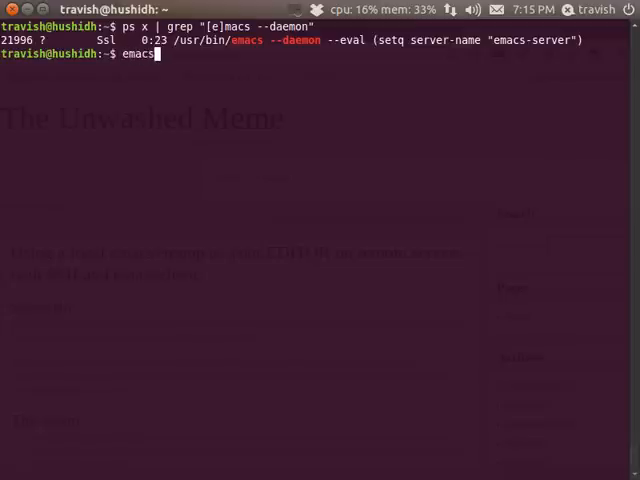
{"action": "type", "text": "which emacs"}
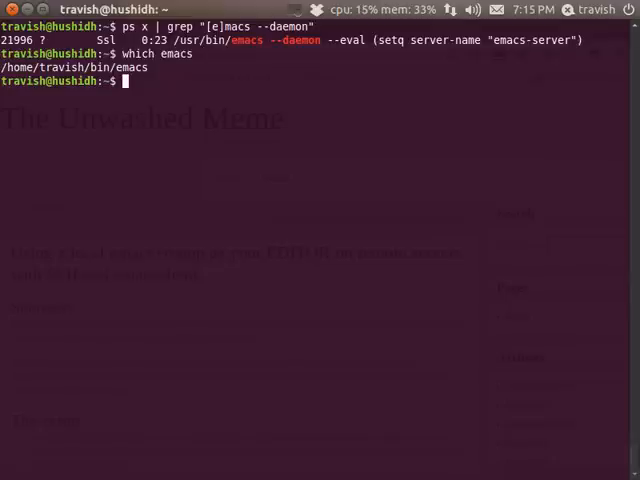
{"action": "type", "text": "emacs"}
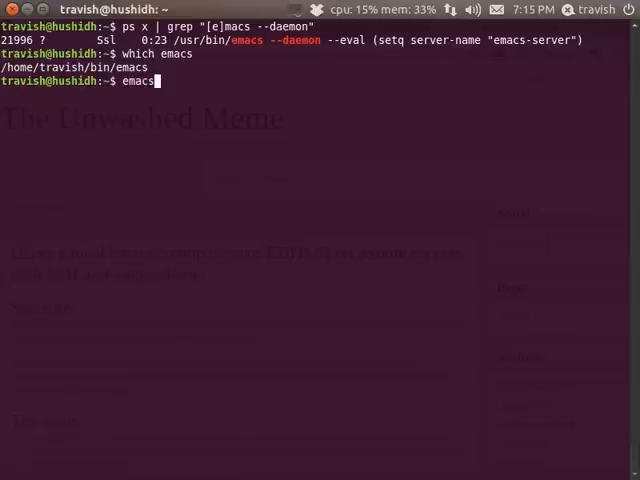
Run the emacs wrapper to get a frame on emacs-server and read its connection logic.
{"action": "key", "text": "Return"}
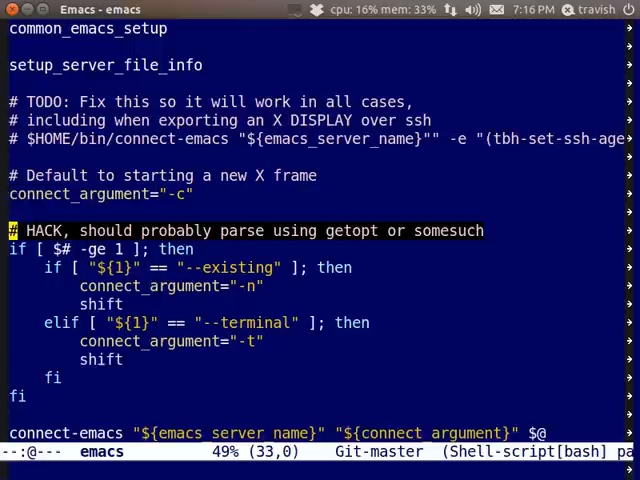
Review the ssh-wrapper script in the Emacs frame, scrolling through its code.
{"action": "key", "text": "Up"}
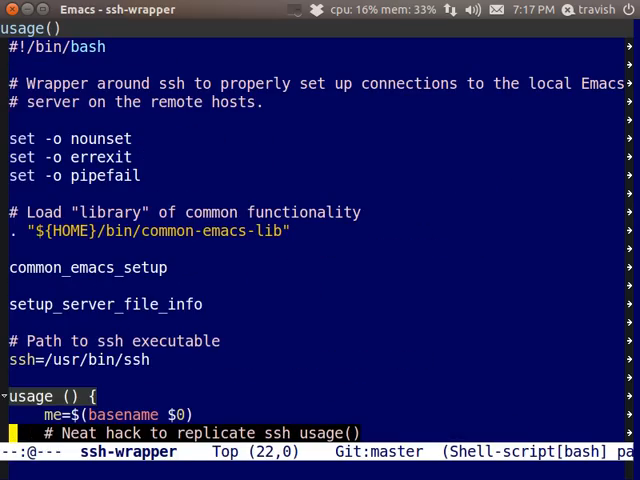
{"action": "scroll", "scroll_direction": "down", "scroll_amount": 3}
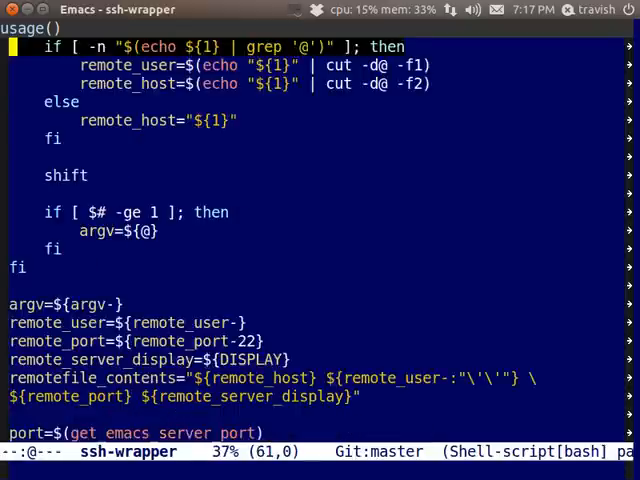
{"action": "scroll", "scroll_direction": "down", "scroll_amount": 3}
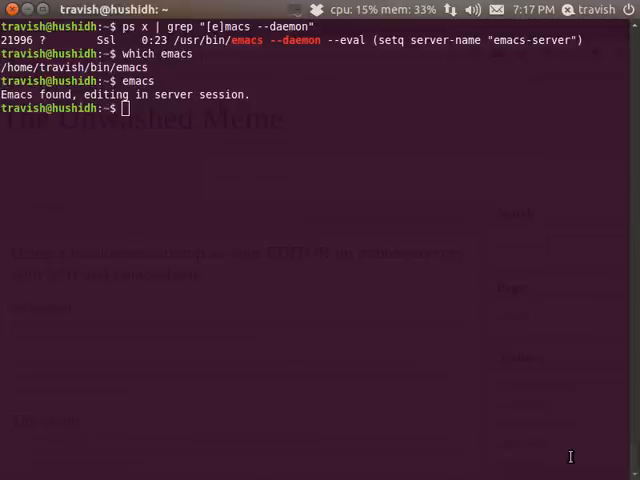
SSH into taleswapper.softwaretoolsmith.com and show that $EDITOR is emacs there.
{"action": "type", "text": "ssh t"}
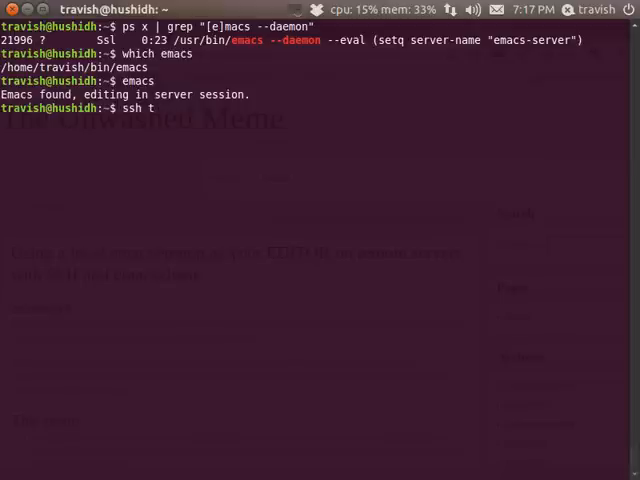
{"action": "type", "text": "aleswapper.softwaretoolsmith.com"}
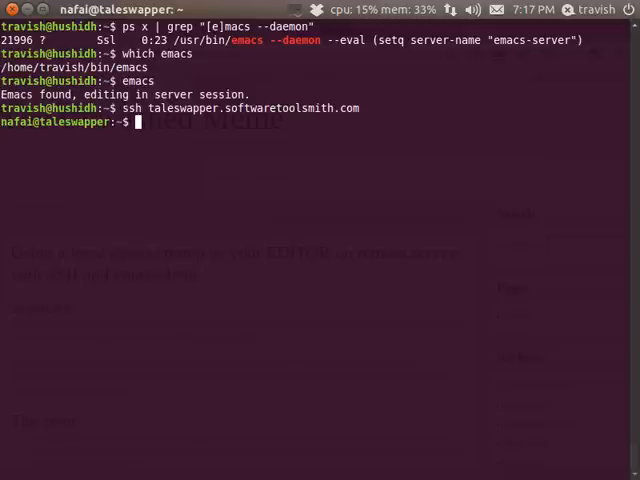
{"action": "type", "text": "echo $EDI"}
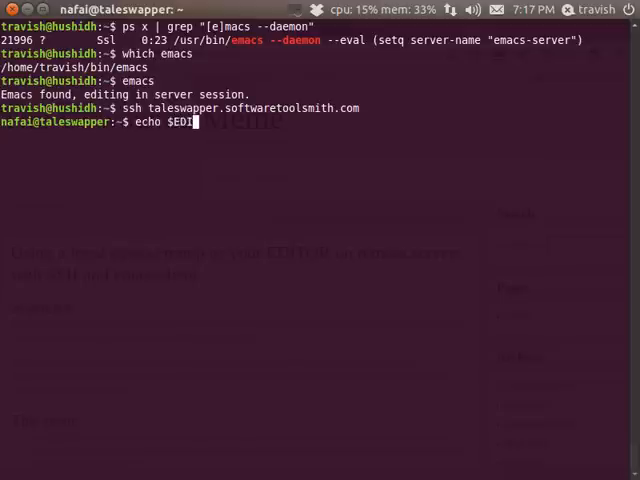
{"action": "type", "text": "TOR"}
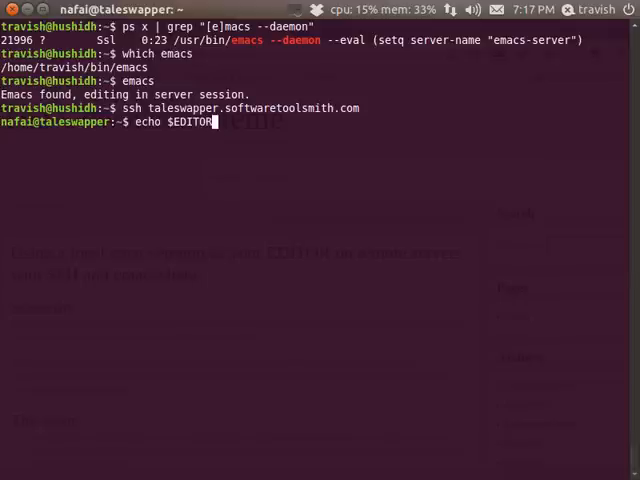
{"action": "key", "text": "Return"}
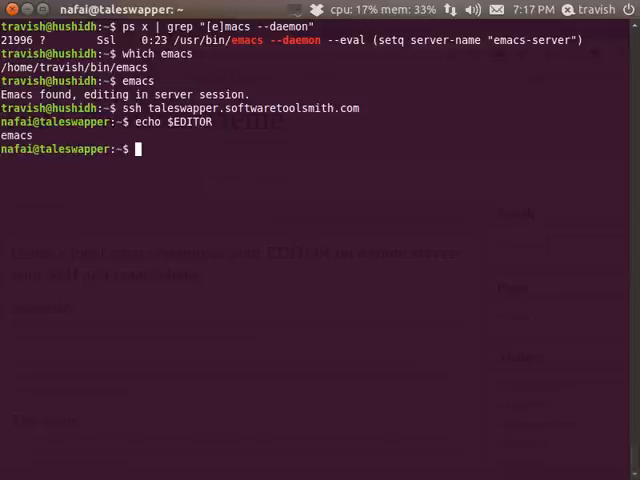
Check emacs resolves to /home/nafai/bin/emacs and prepare emacs Documents/signature.txt.
{"action": "type", "text": "which"}
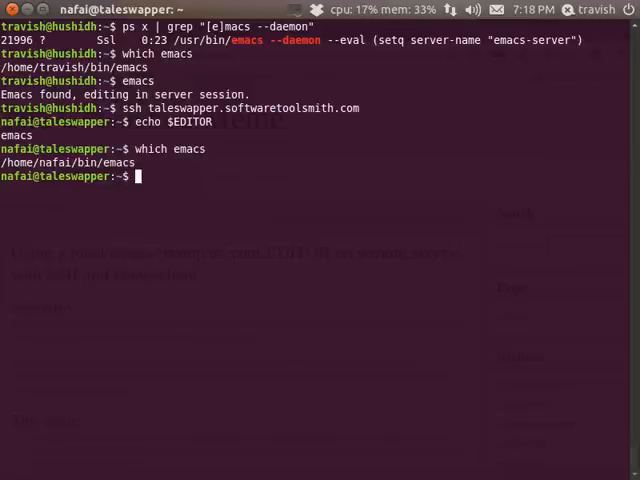
{"action": "type", "text": "emacs Documents/"}
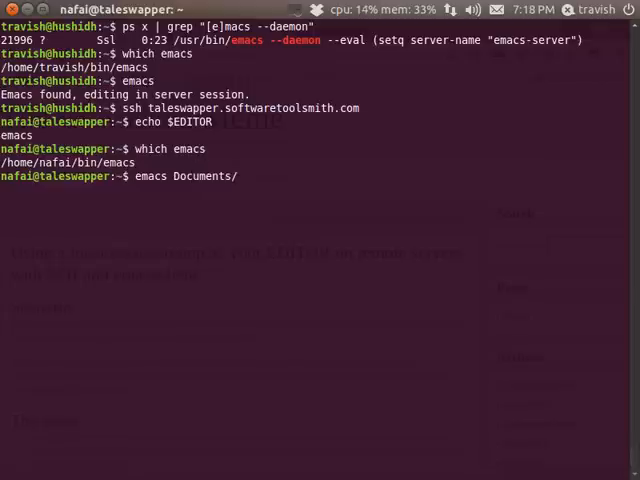
{"action": "type", "text": "signature.txt"}
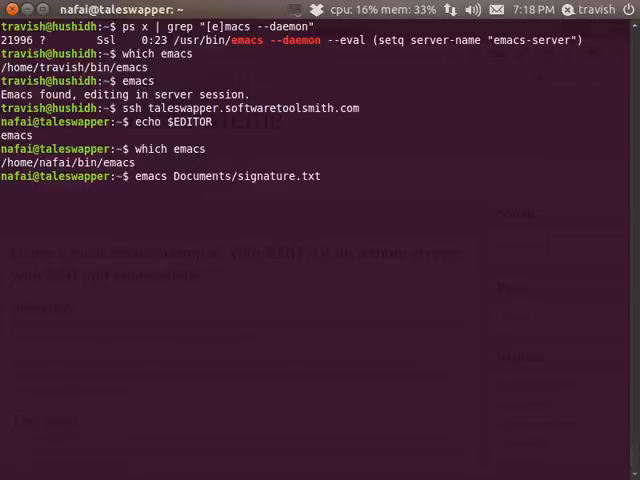
Open the remote Documents/signature.txt in a local Emacs frame and describe a buffer variable.
{"action": "key", "text": "Return"}
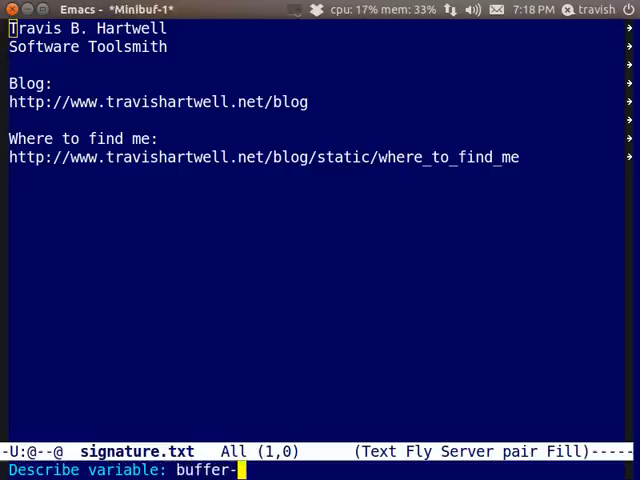
{"action": "key", "text": "Return"}
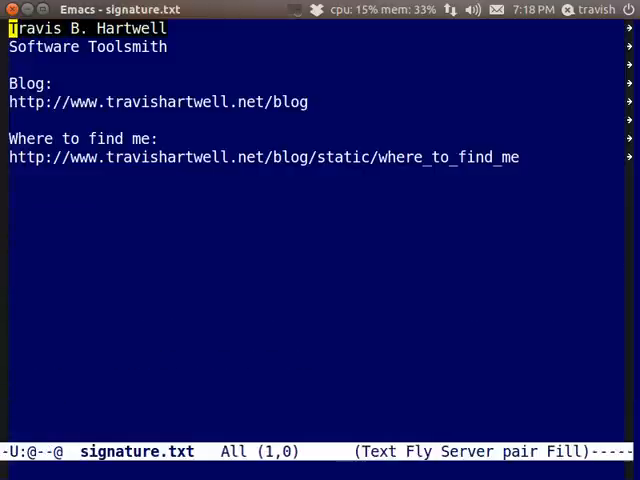
{"action": "mouse_move", "coordinate": [612, 28]}
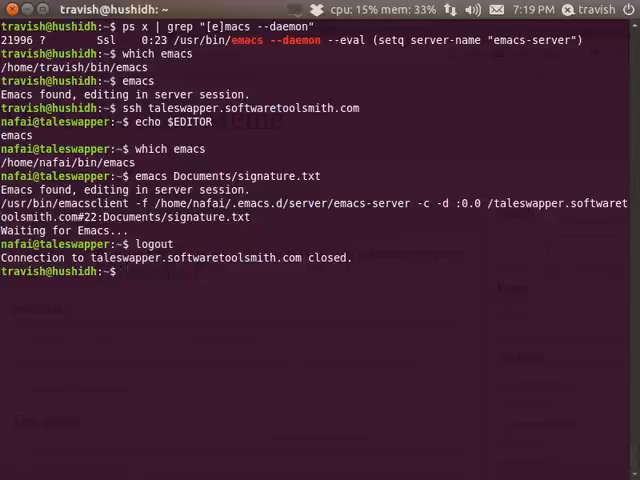
{"action": "type", "text": "ssh nafai@www.travishar"}
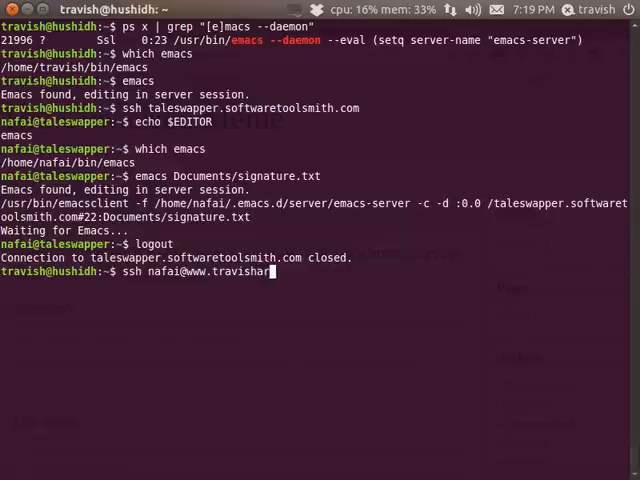
{"action": "type", "text": "twell.net"}
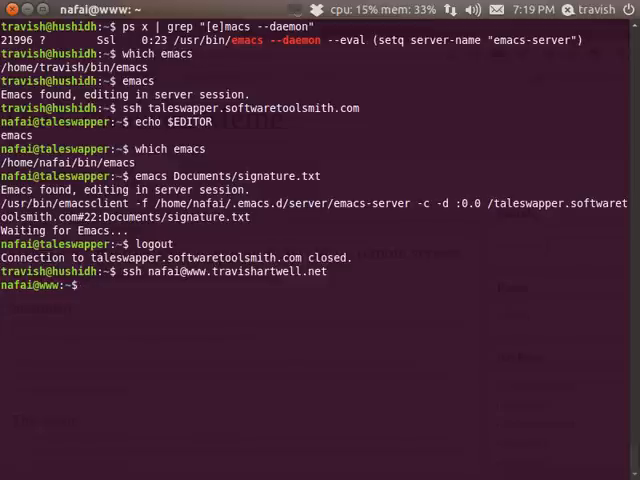
{"action": "type", "text": "echo $EDITOR"}
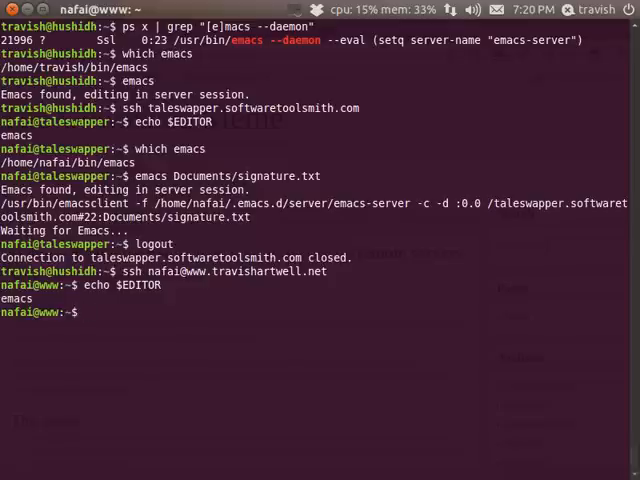
{"action": "type", "text": "emacs /etc/hos"}
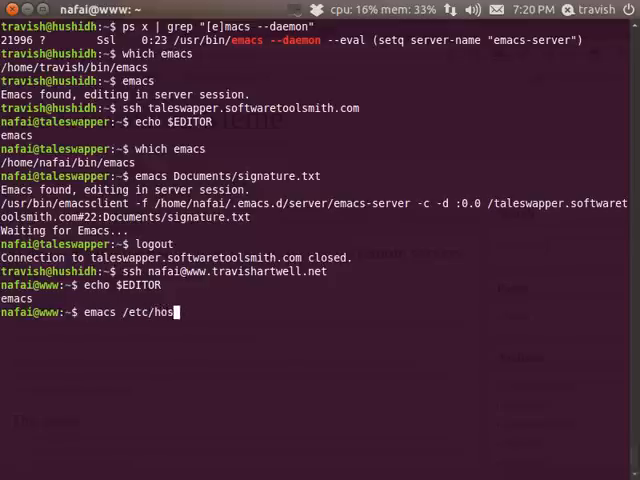
{"action": "type", "text": "ts"}
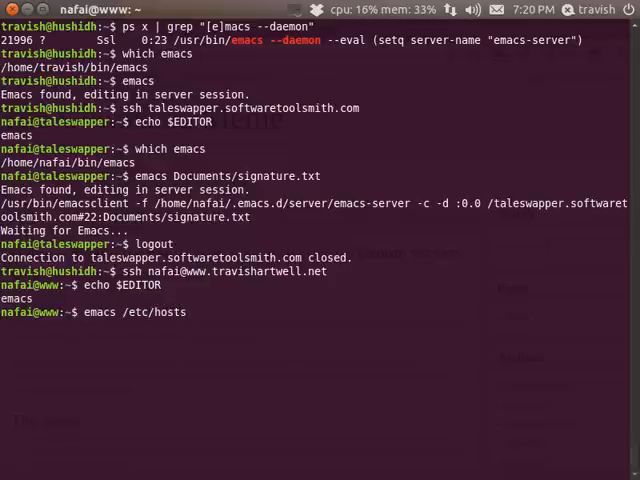
{"action": "key", "text": "Return"}
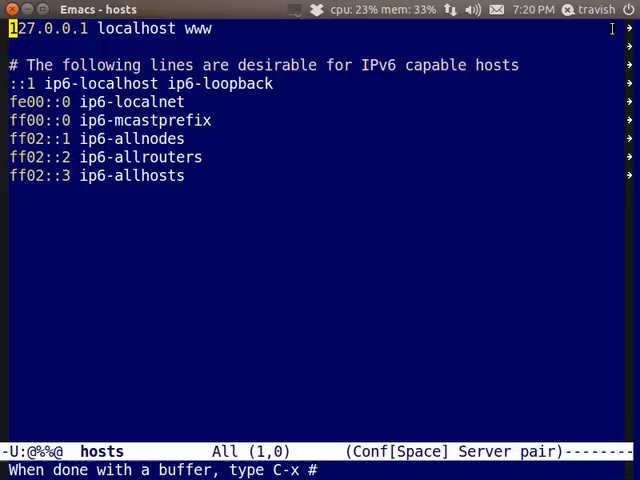
{"action": "key", "text": "C-h v"}
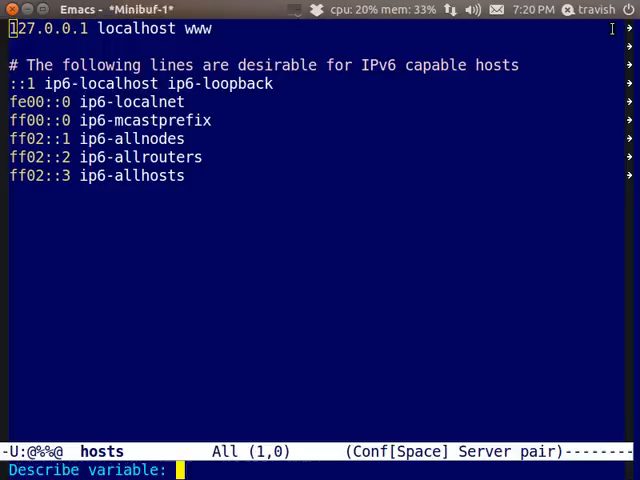
{"action": "type", "text": "buffer-file-name"}
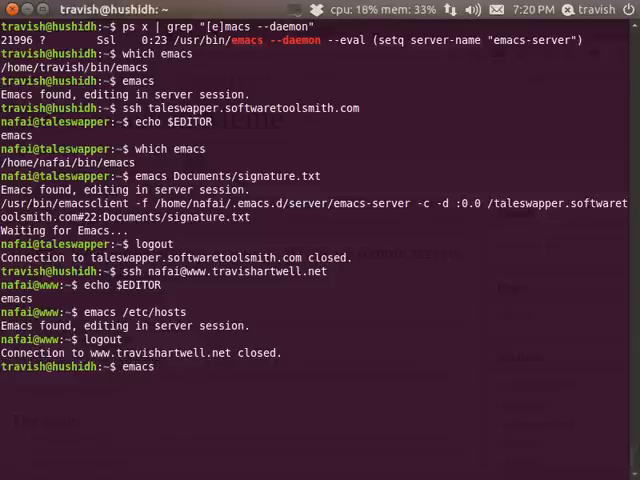
Show the Nafai77/utilities HOME/bin folder on GitHub with emacs, emacs-command and connect-emacs.
{"action": "key", "text": "Return"}
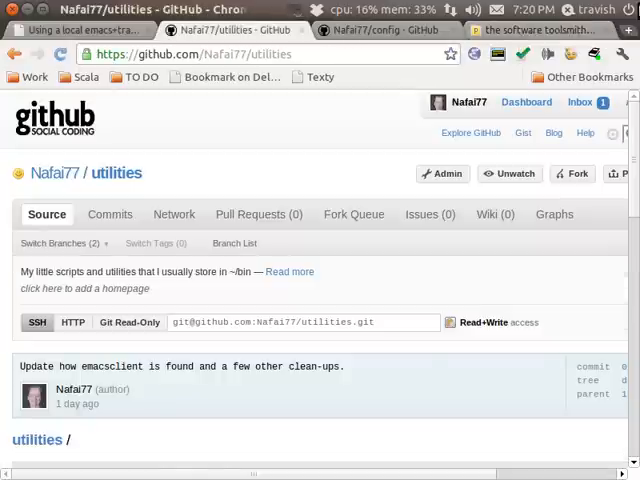
{"action": "scroll", "scroll_direction": "down", "scroll_amount": 3}
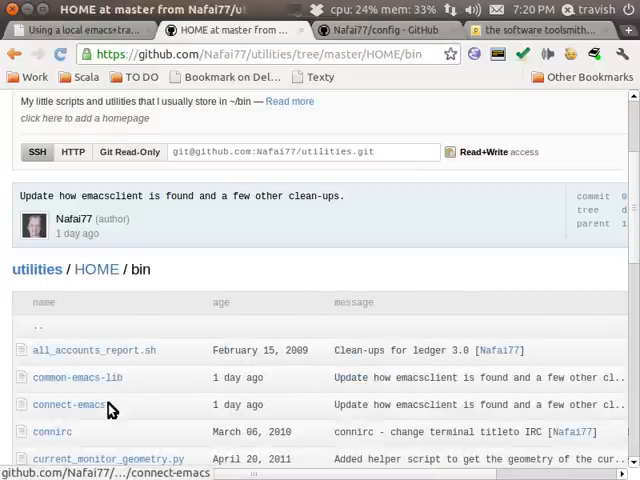
{"action": "scroll", "scroll_direction": "down", "scroll_amount": 3}
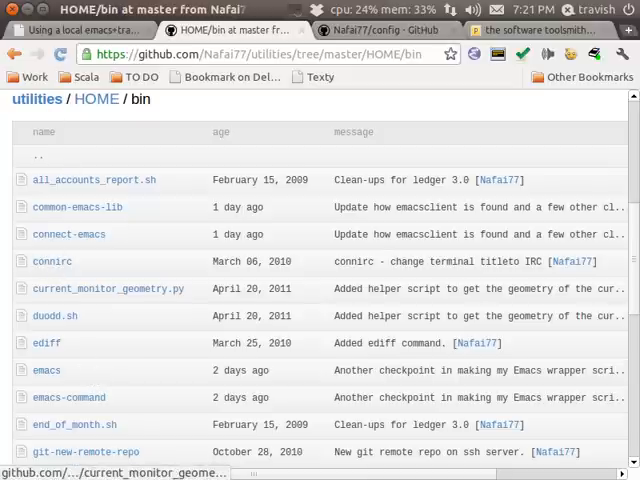
{"action": "mouse_move", "coordinate": [76, 208]}
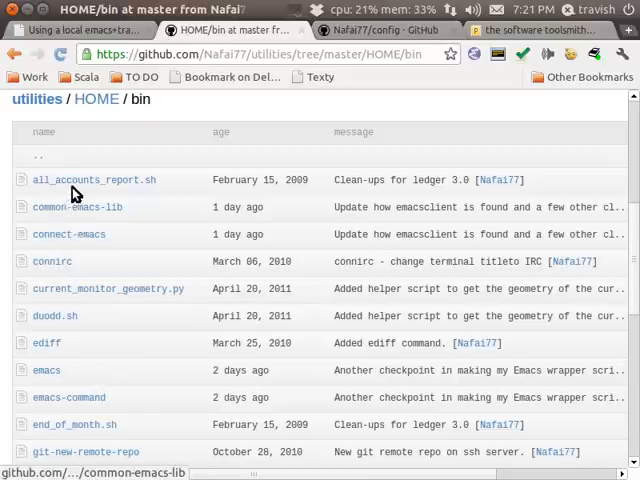
{"action": "scroll", "scroll_direction": "down", "scroll_amount": 3}
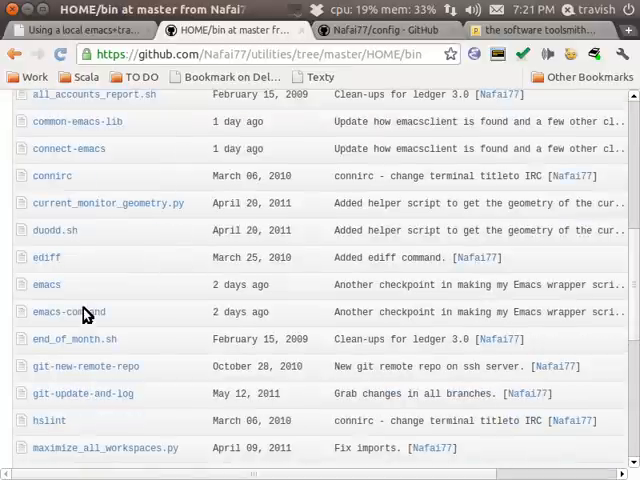
{"action": "scroll", "scroll_direction": "down", "scroll_amount": 3}
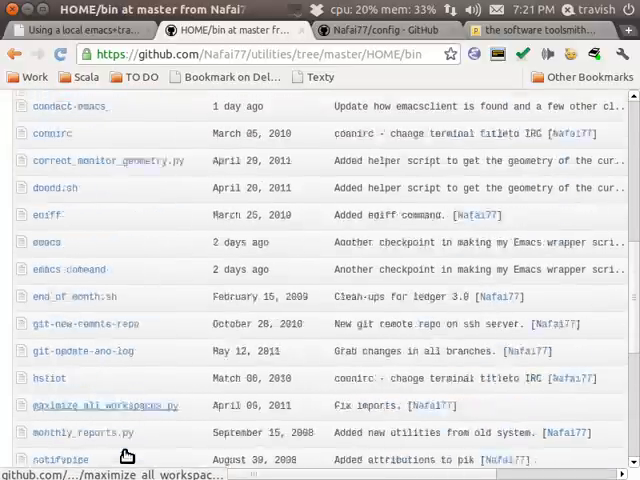
{"action": "scroll", "scroll_direction": "down", "scroll_amount": 3}
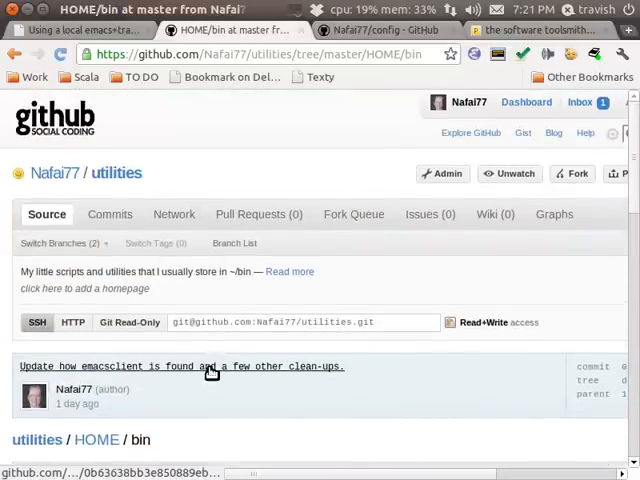
{"action": "mouse_move", "coordinate": [168, 352]}
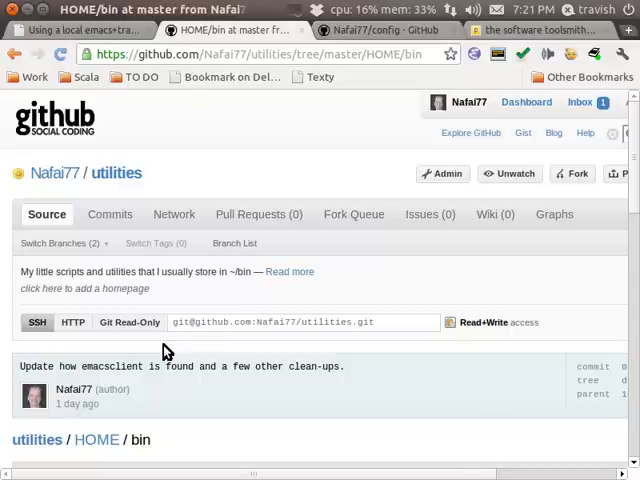
In the Nafai77/config repository, browse HOME/_emacs.d/config and view general.el.
{"action": "left_click", "coordinate": [380, 28]}
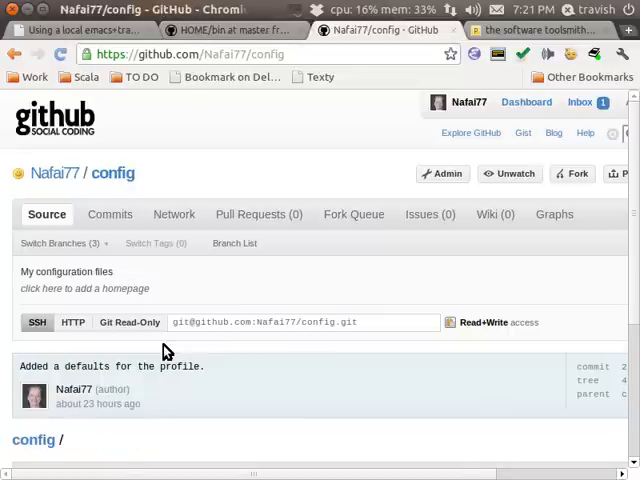
{"action": "scroll", "scroll_direction": "down", "scroll_amount": 3}
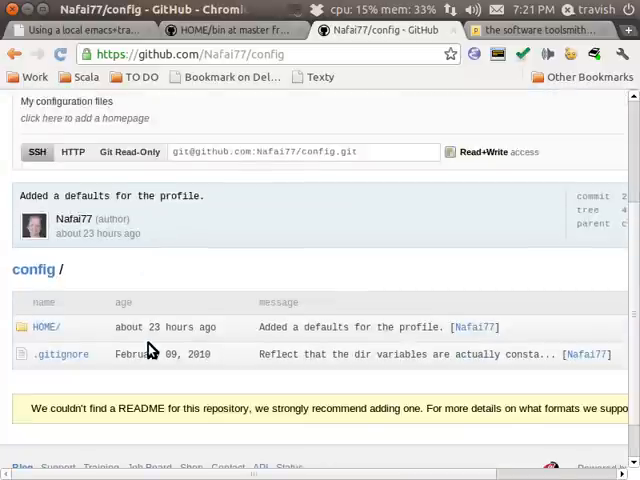
{"action": "left_click", "coordinate": [46, 328]}
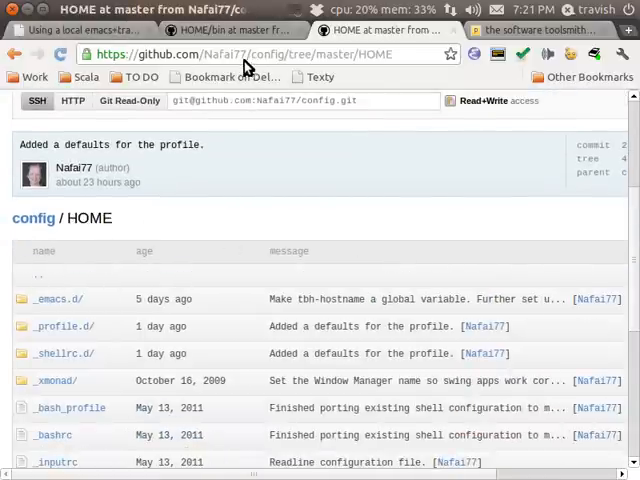
{"action": "mouse_move", "coordinate": [56, 300]}
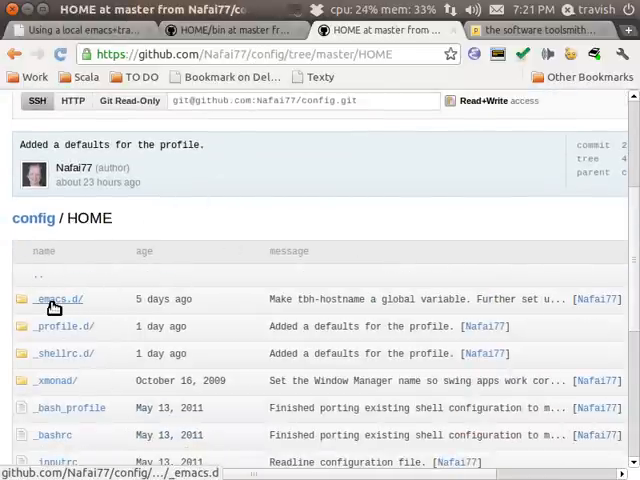
{"action": "left_click", "coordinate": [58, 298]}
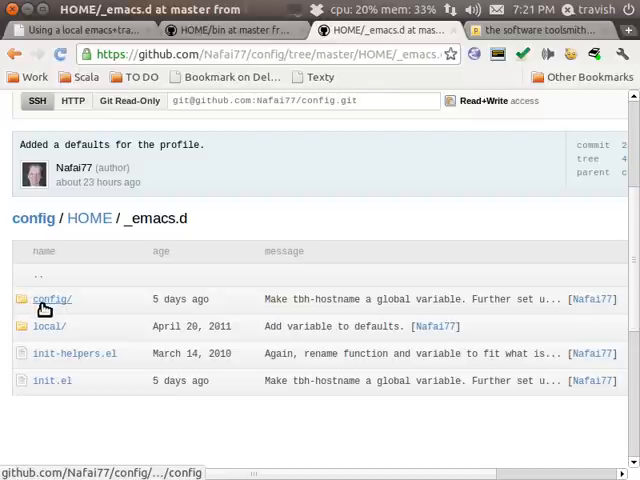
{"action": "left_click", "coordinate": [50, 300]}
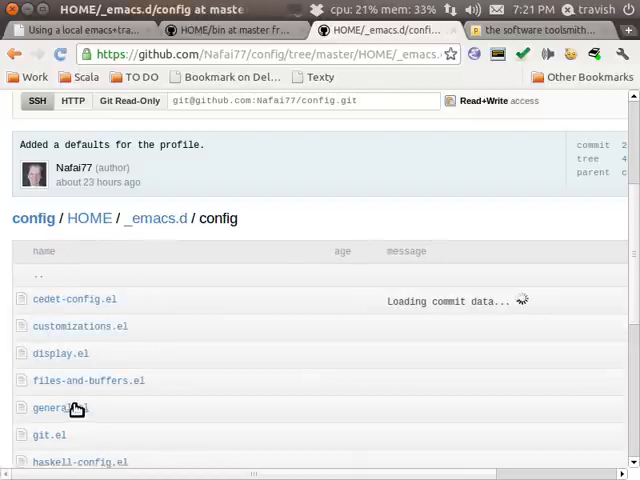
{"action": "left_click", "coordinate": [56, 408]}
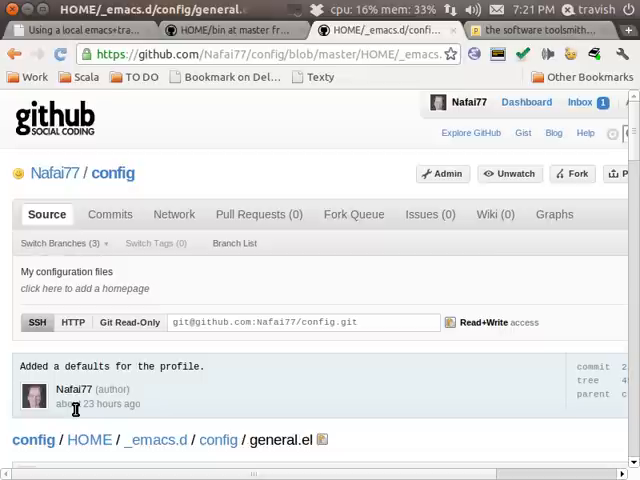
{"action": "mouse_move", "coordinate": [80, 414]}
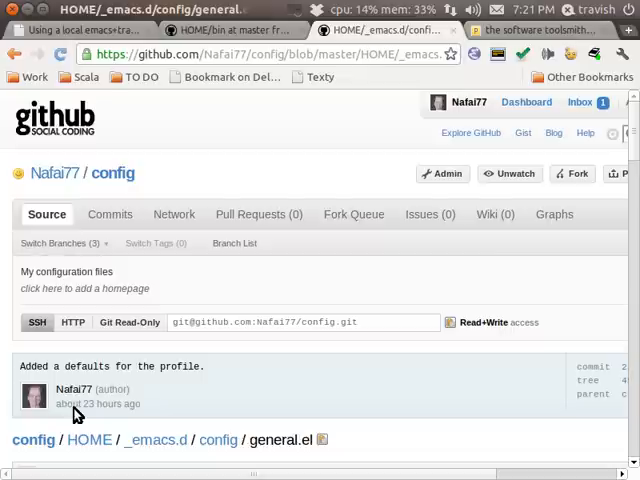
Show the Posterous blog post "Handy scripts for automating X" in the browser.
{"action": "left_click", "coordinate": [540, 28]}
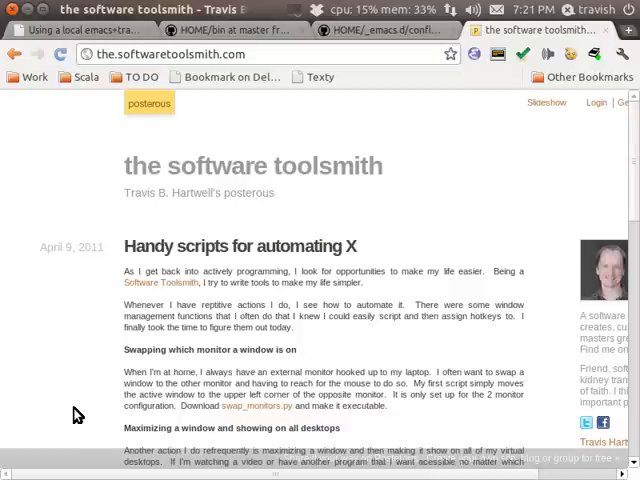
{"action": "mouse_move", "coordinate": [16, 412]}
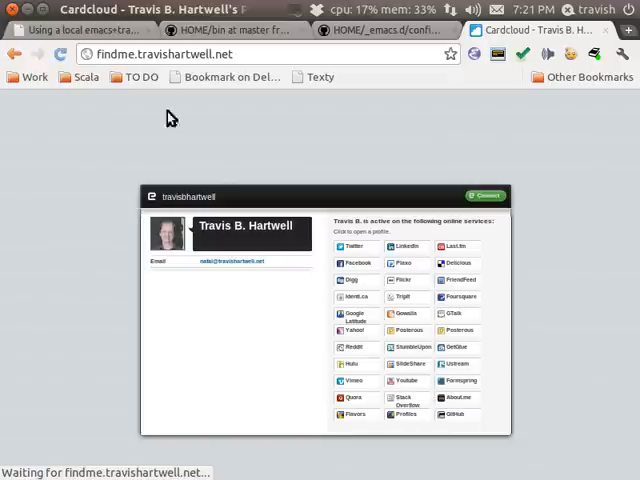
{"action": "mouse_move", "coordinate": [104, 184]}
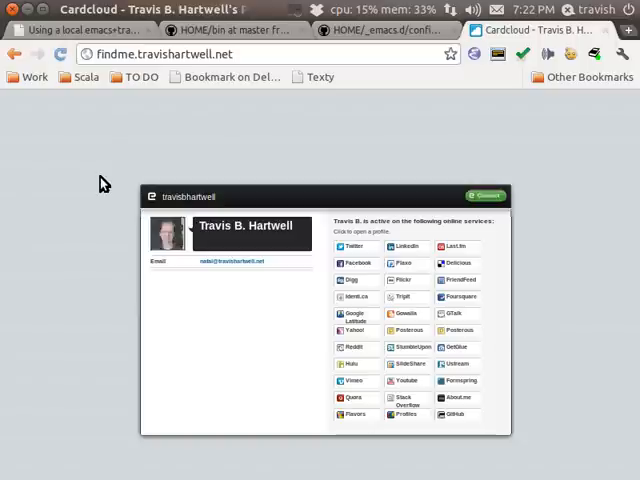
{"action": "mouse_move", "coordinate": [152, 140]}
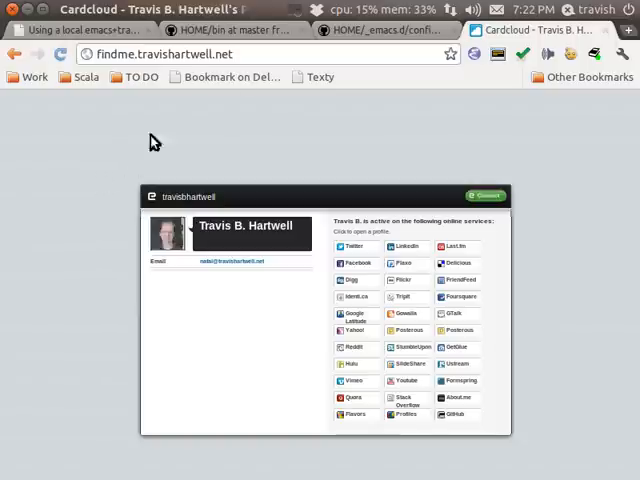